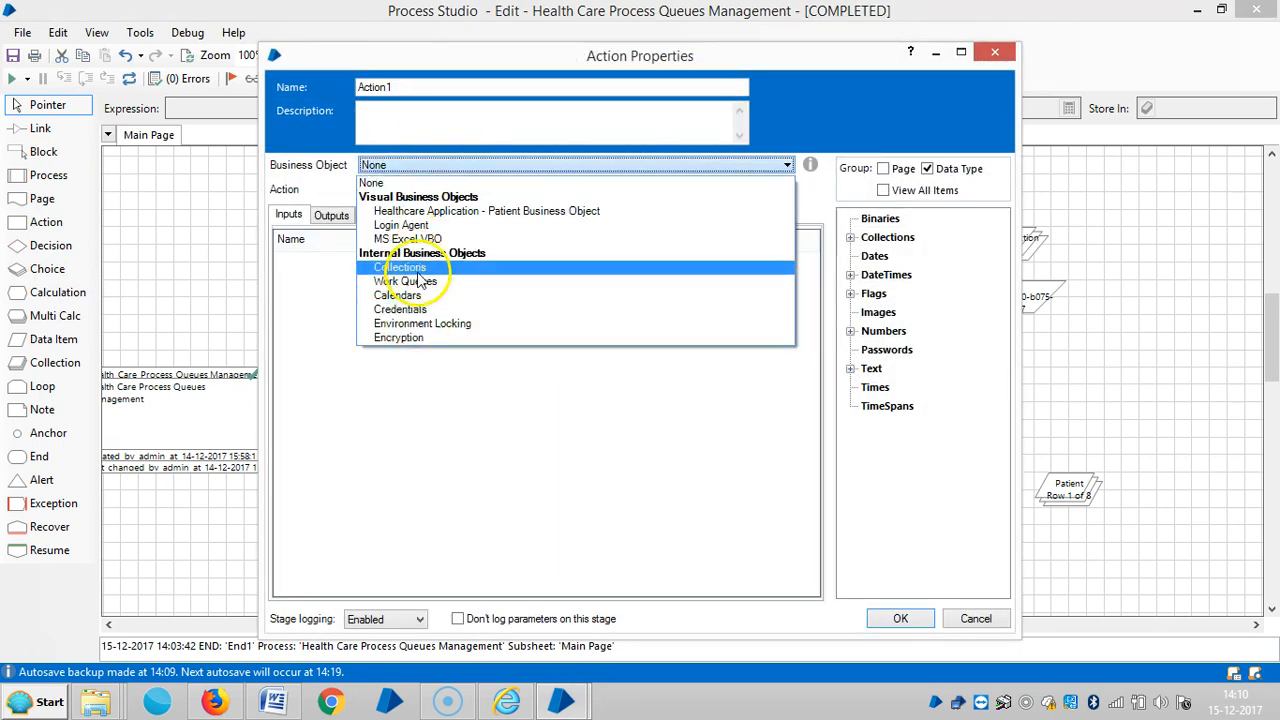
- Choose the Work Queues business object and its Get Pending Items action for the stage
click(404, 280)
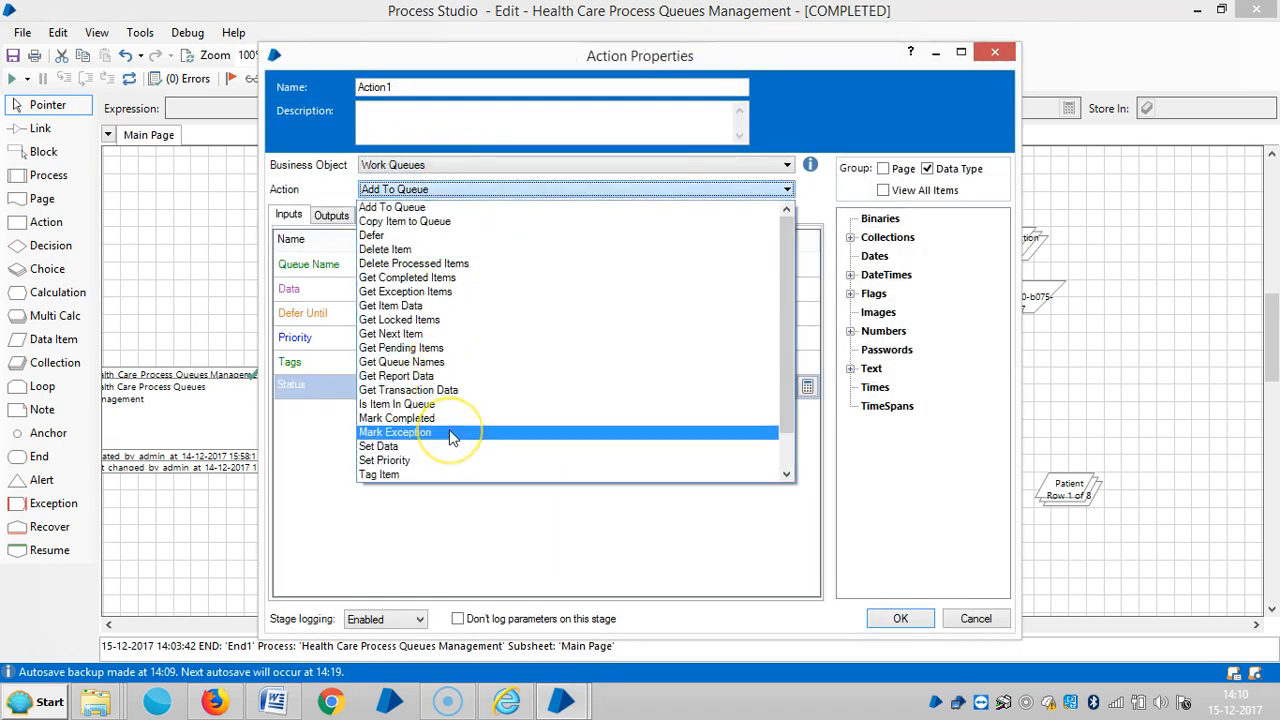
mouse_move(444, 390)
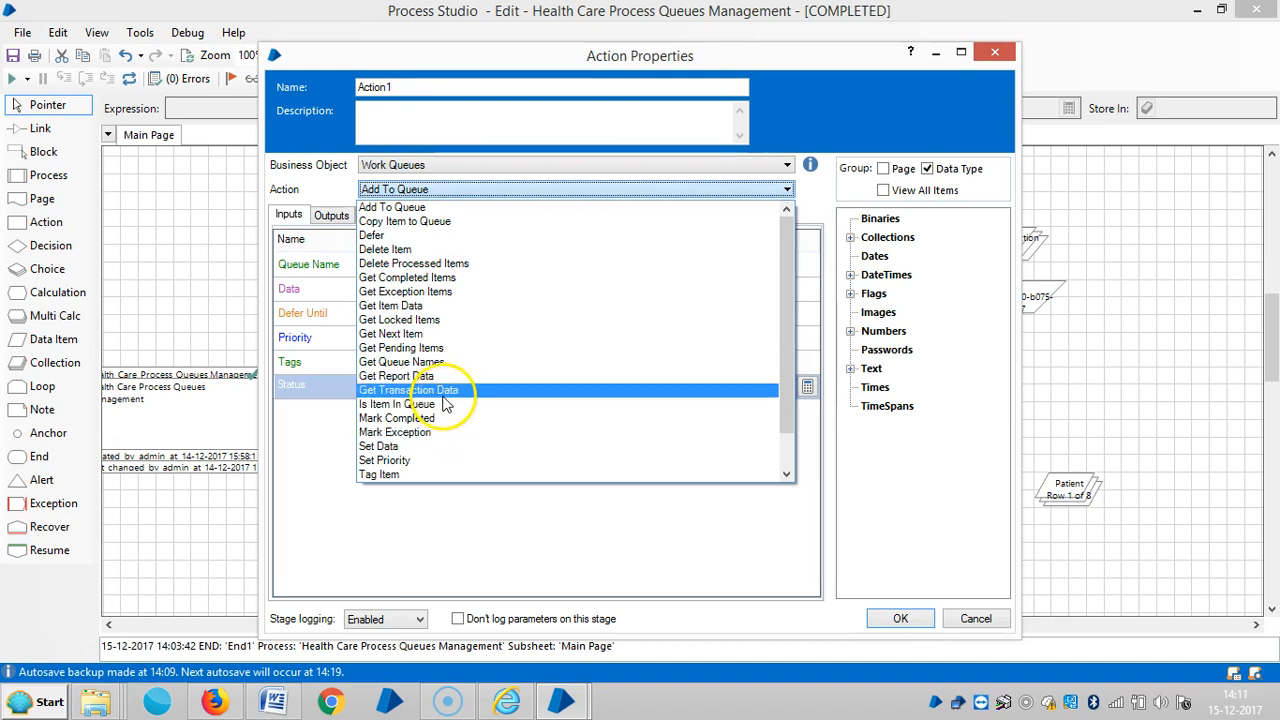
mouse_move(436, 402)
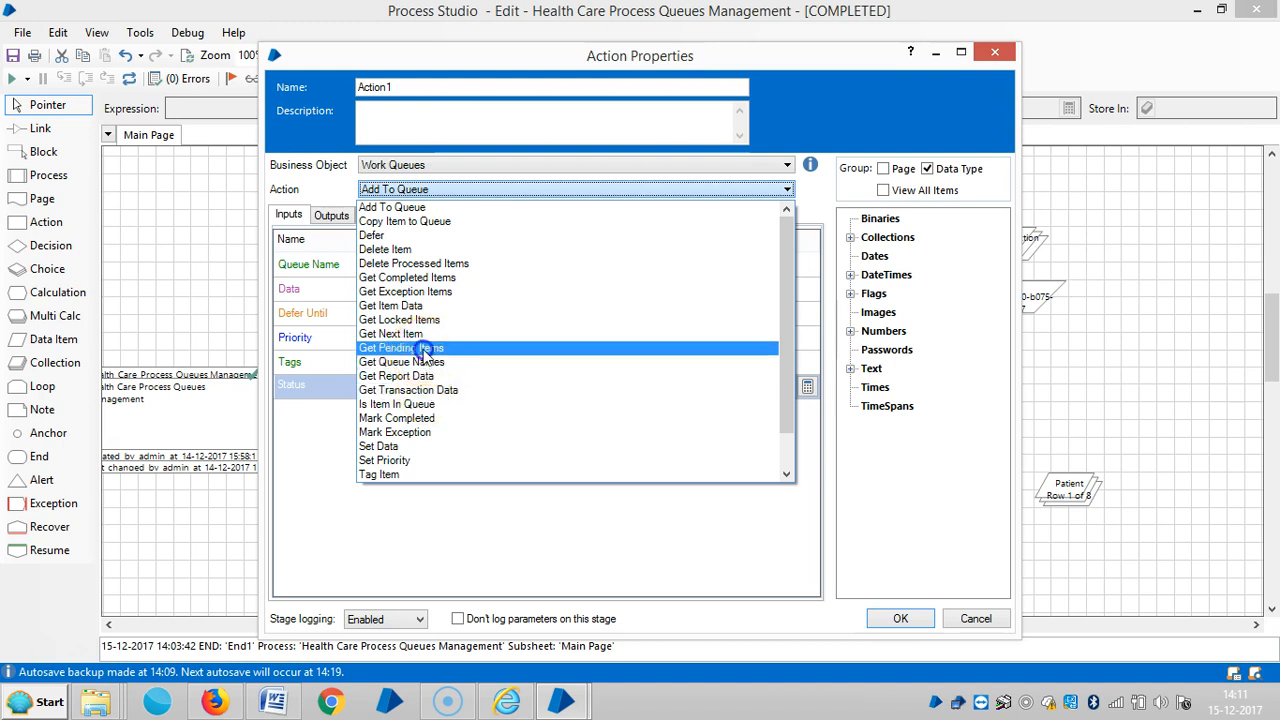
click(400, 348)
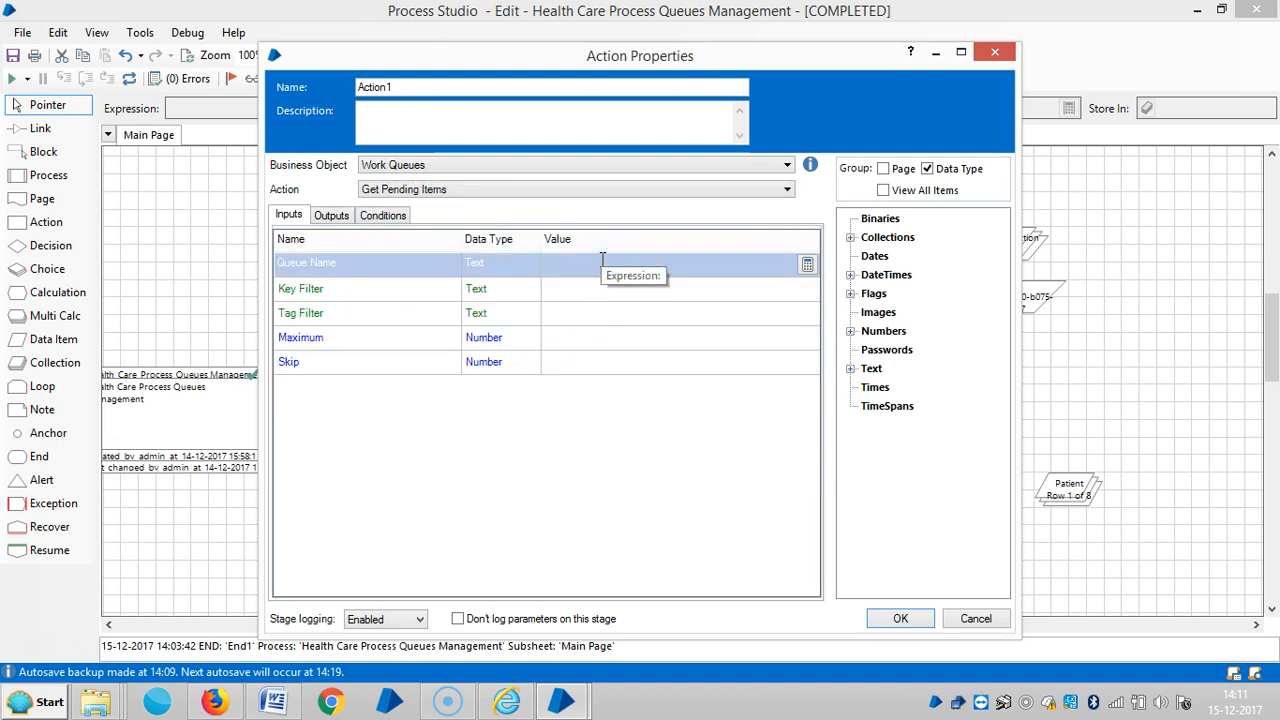
- Enter "BluePrism" as the Queue Name input expression and confirm it
click(808, 264)
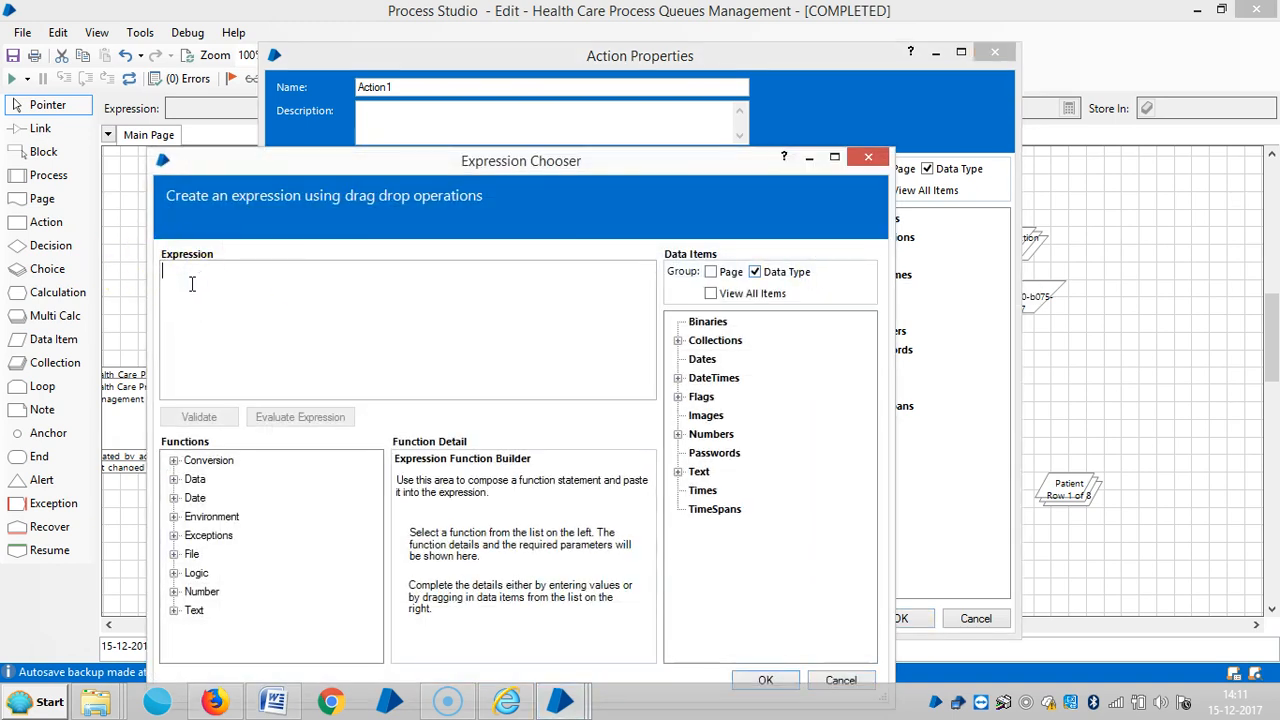
text("Bi)
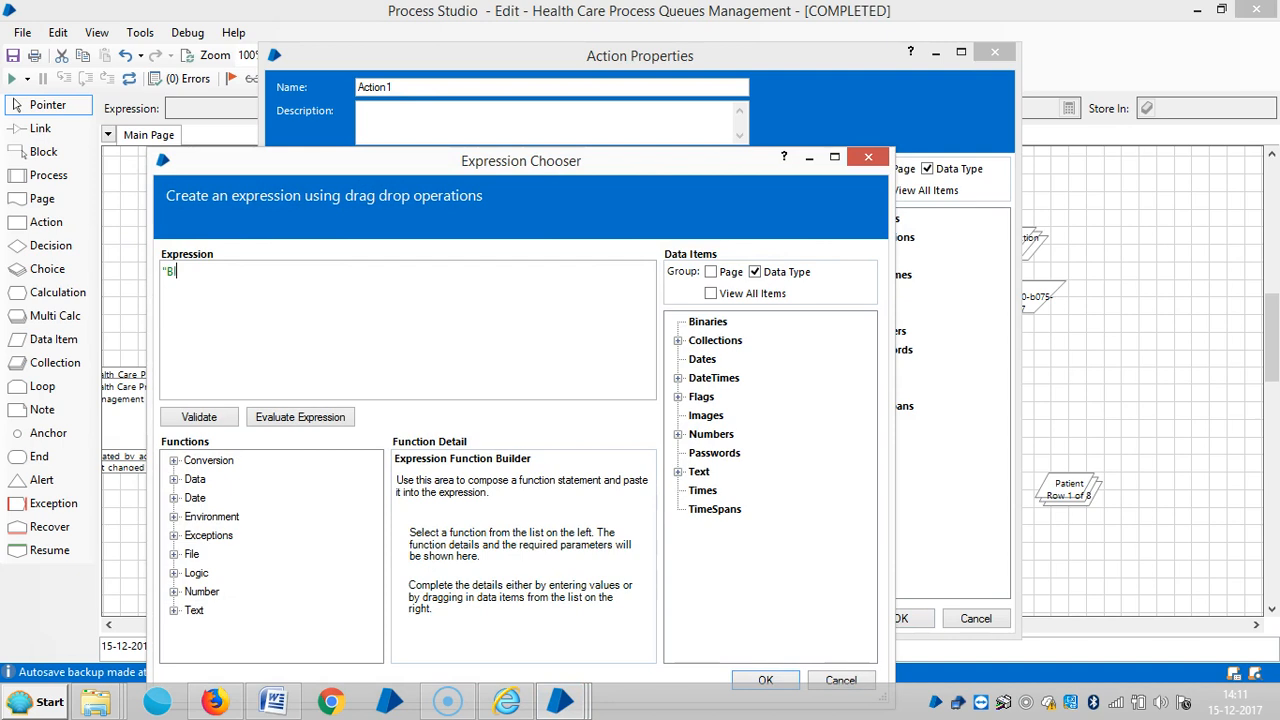
text(luePR)
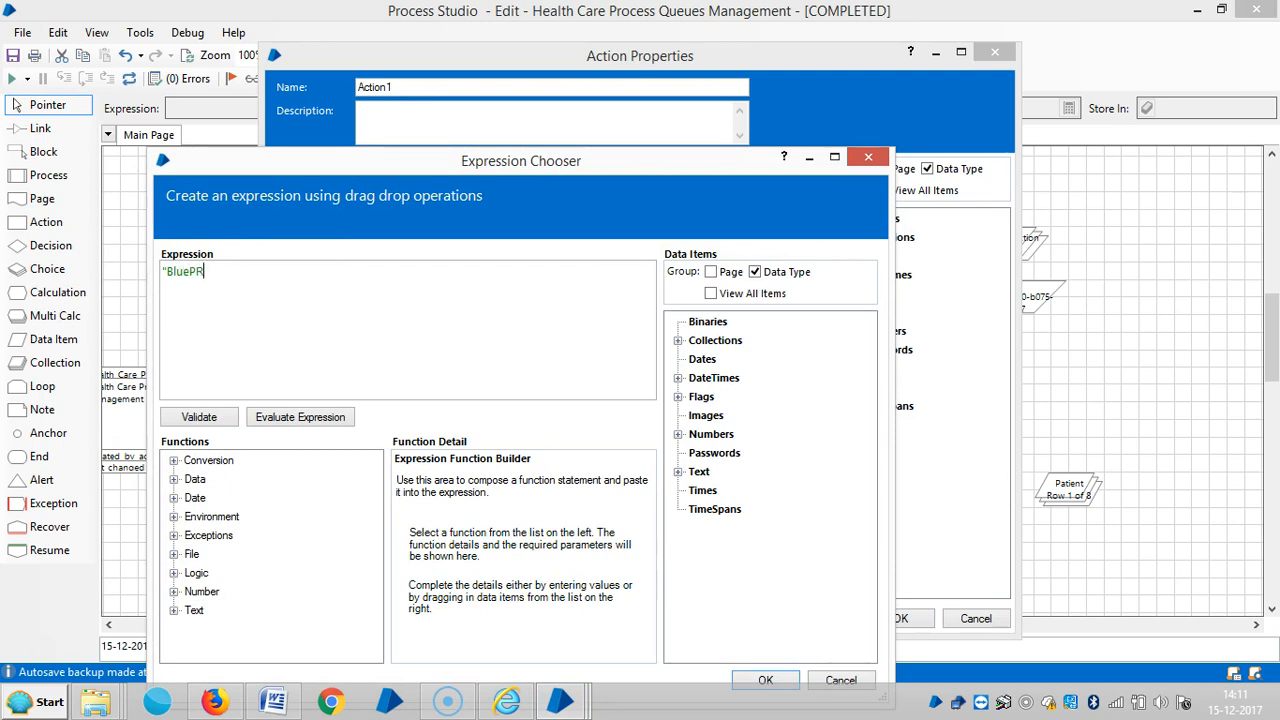
text(ism)
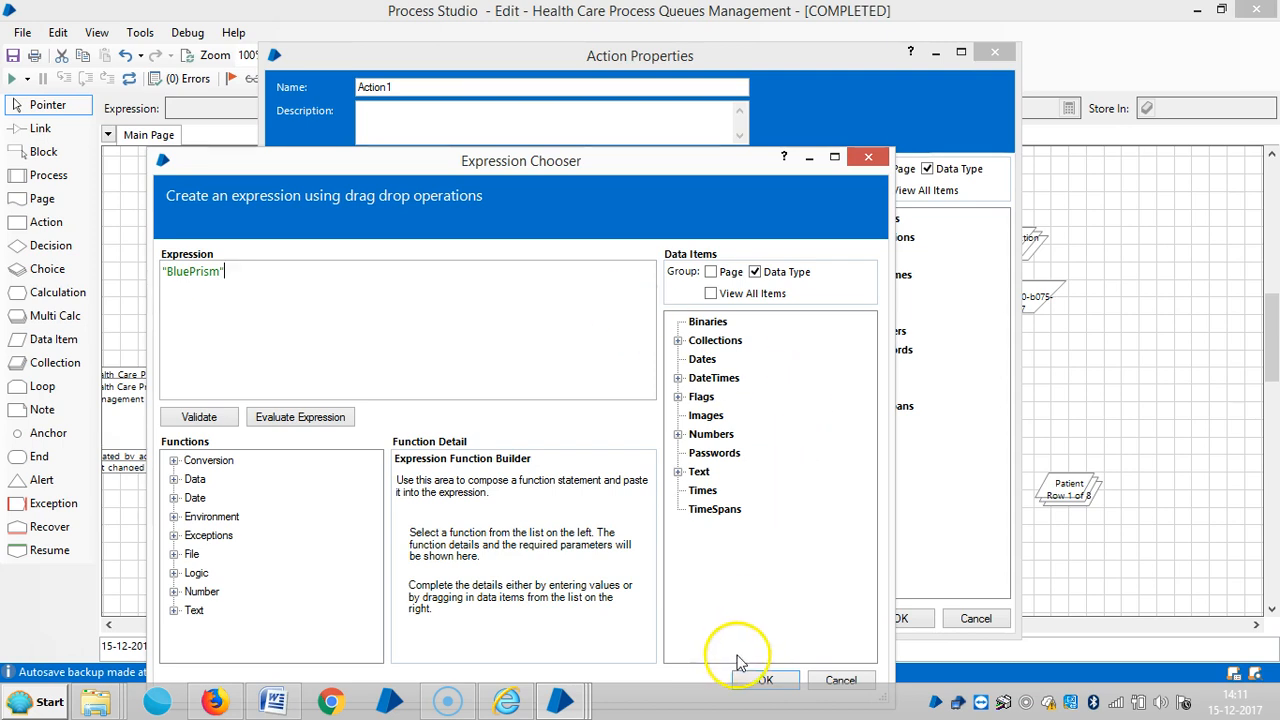
click(764, 680)
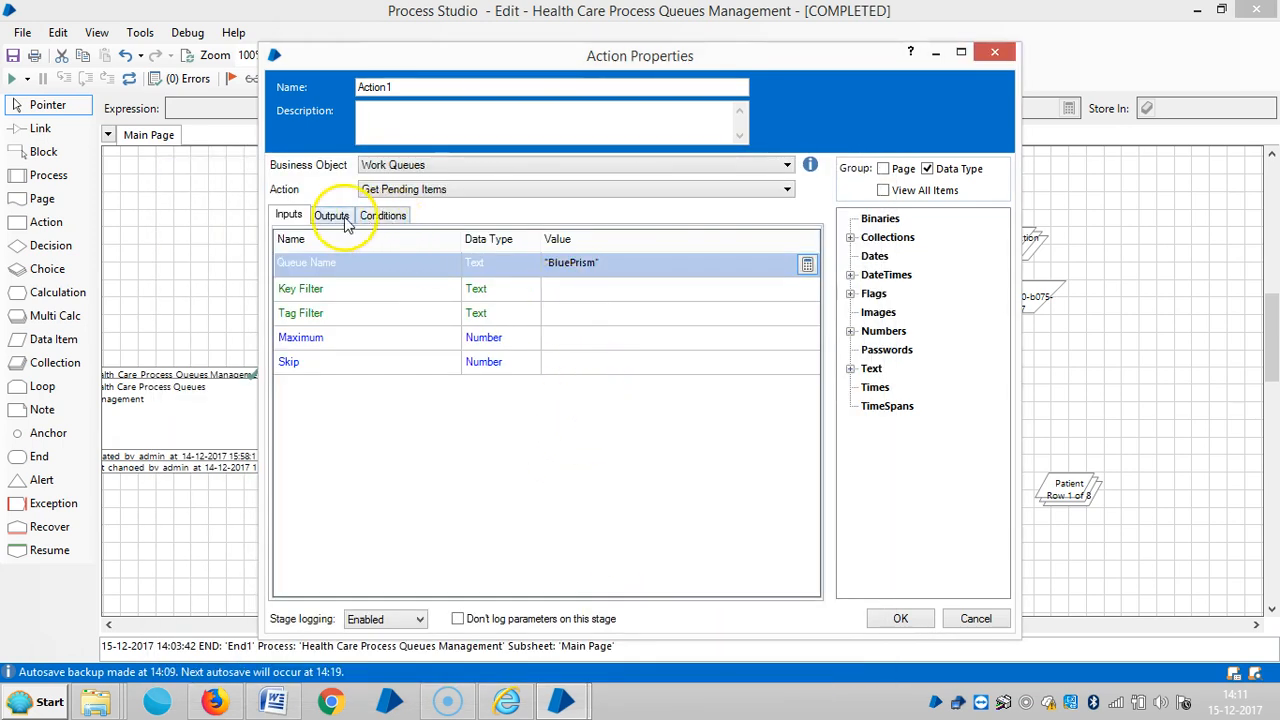
- Store the output in the Pending Items collection, name the stage Get Pending Items, and confirm
click(332, 216)
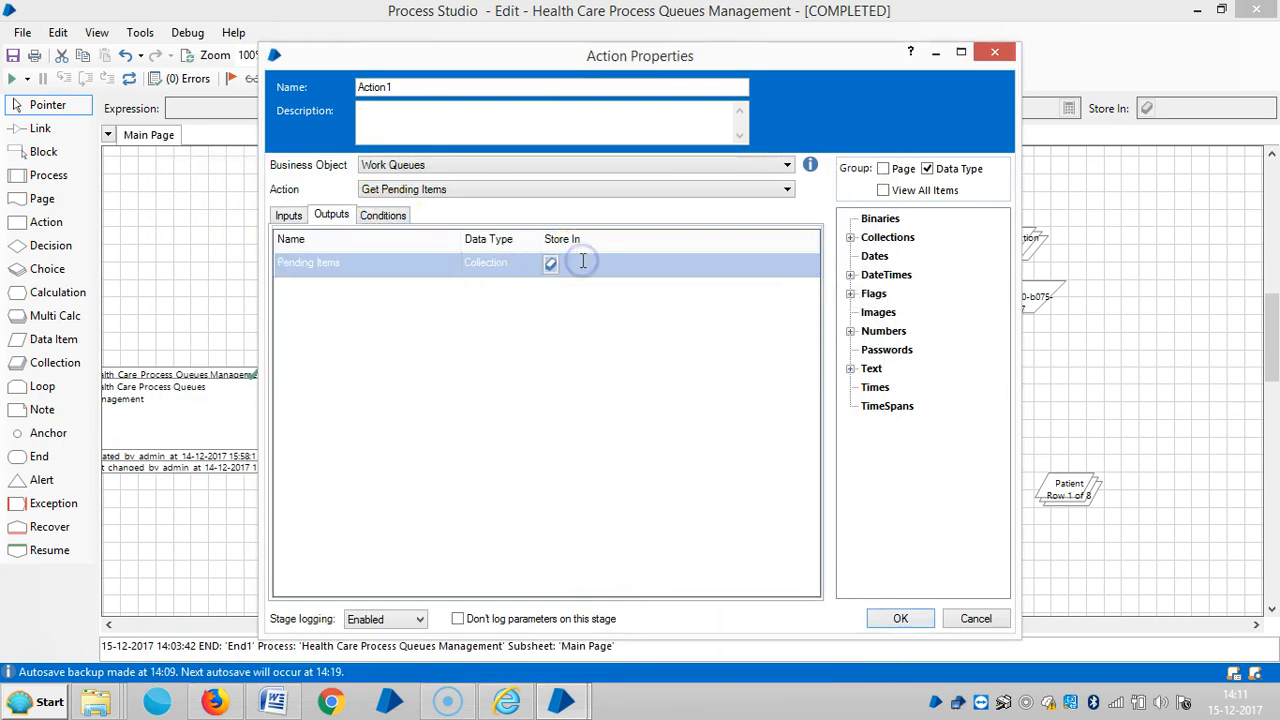
text(Pe)
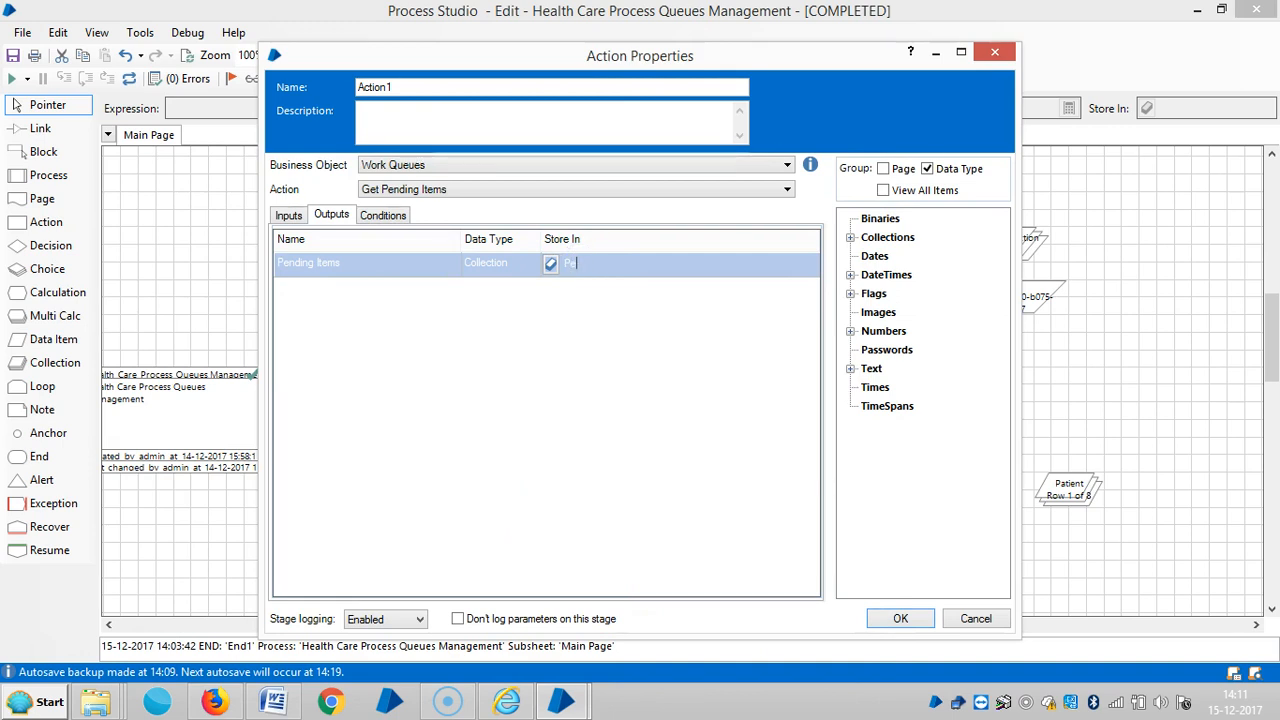
text(ding Items)
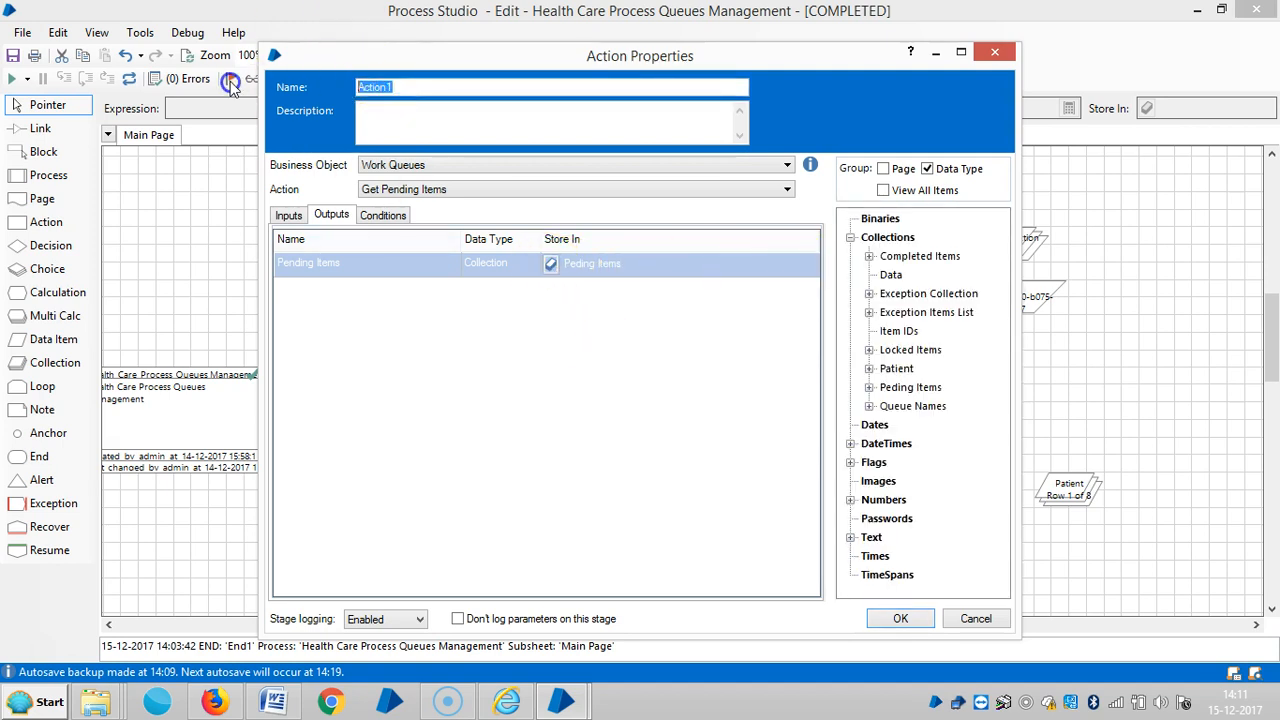
text(Get Pen)
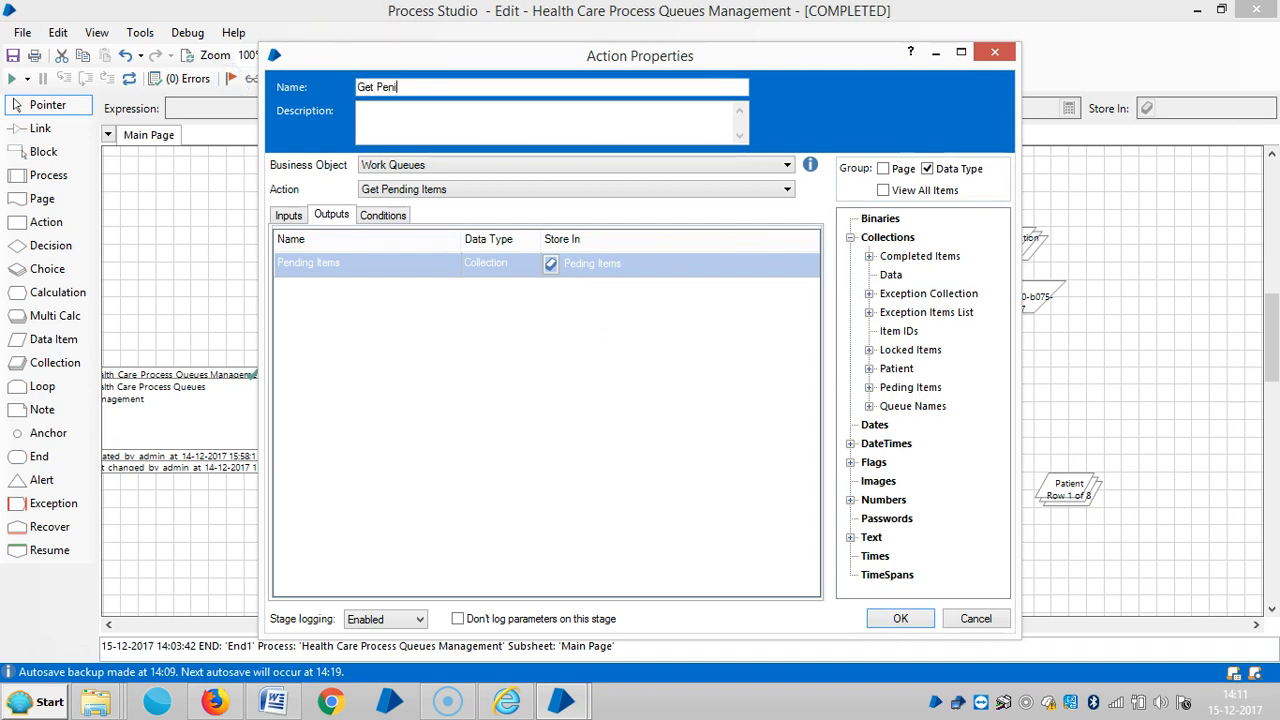
key(Backspace)
text(ding)
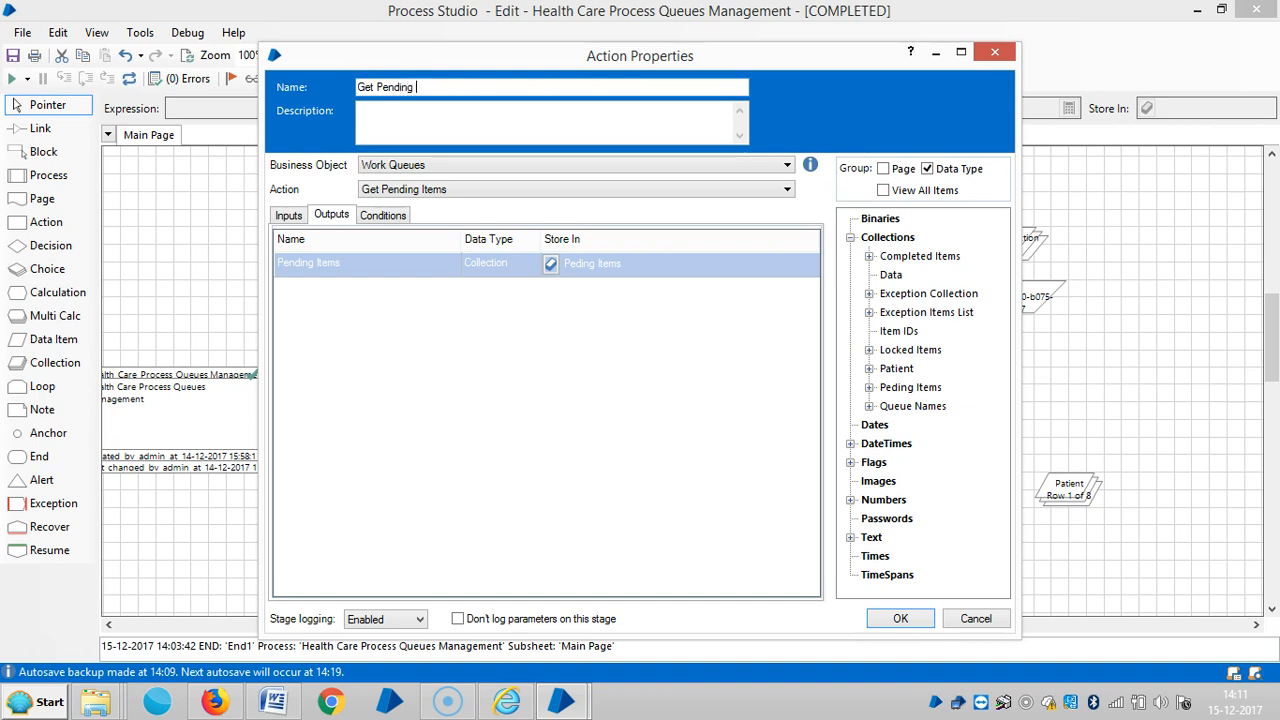
text(iTE)
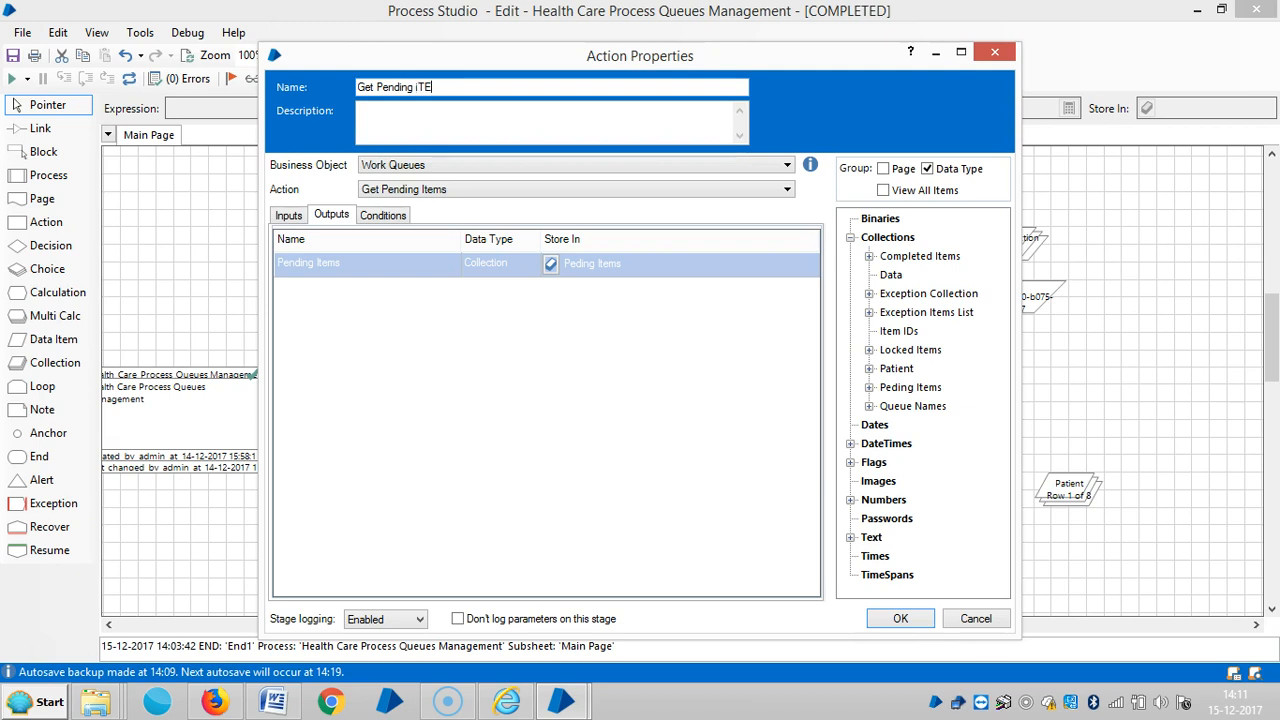
key(BackSpace)
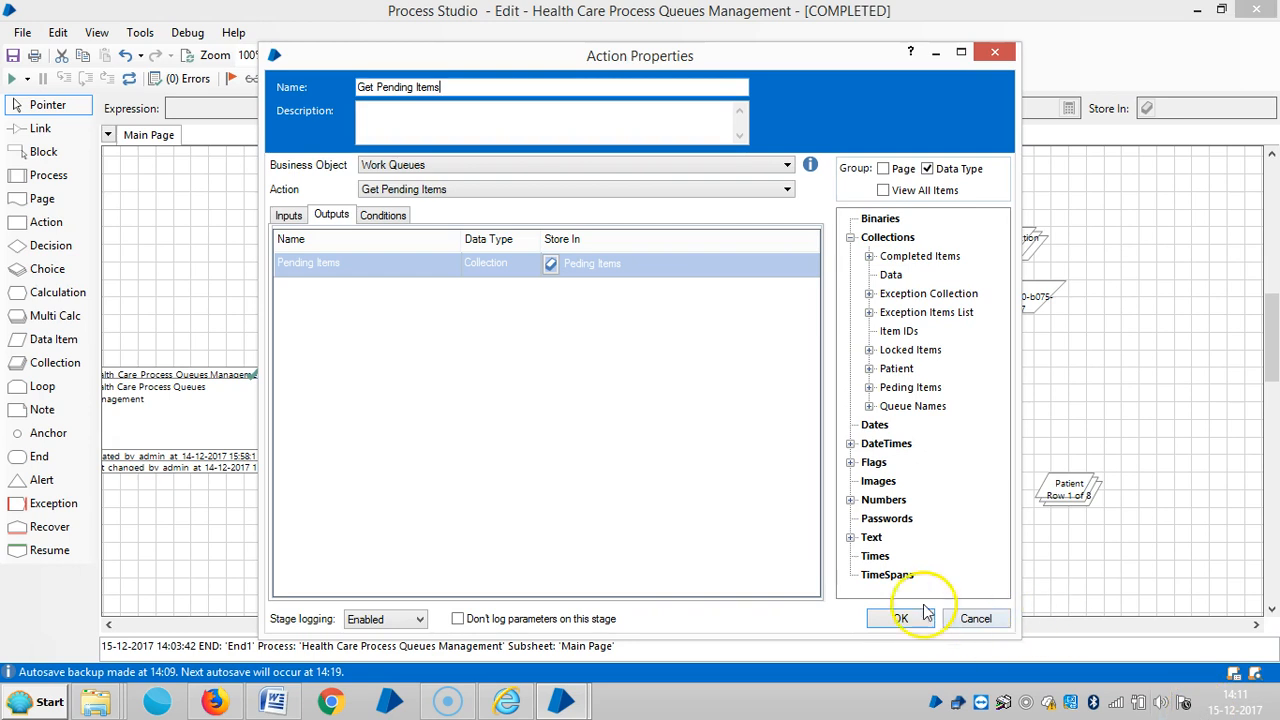
click(900, 618)
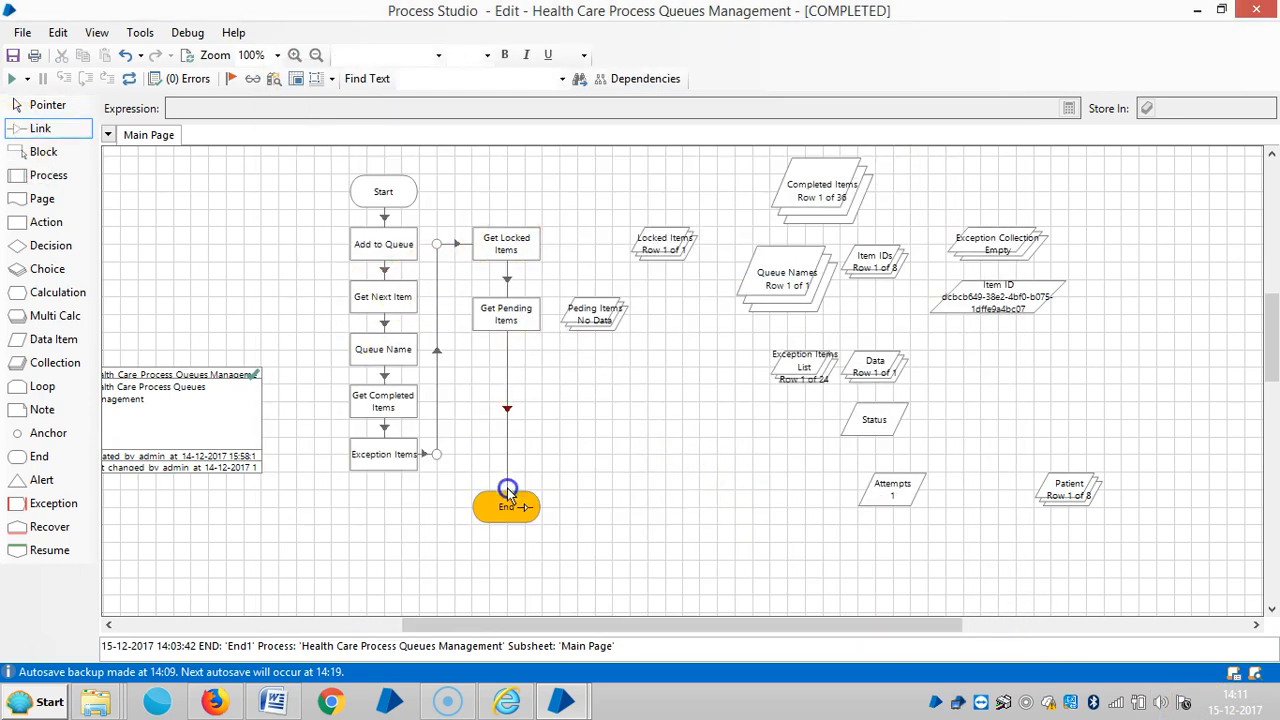
- Reset and run the process, then select Pending Items to see its 96 rows
click(124, 80)
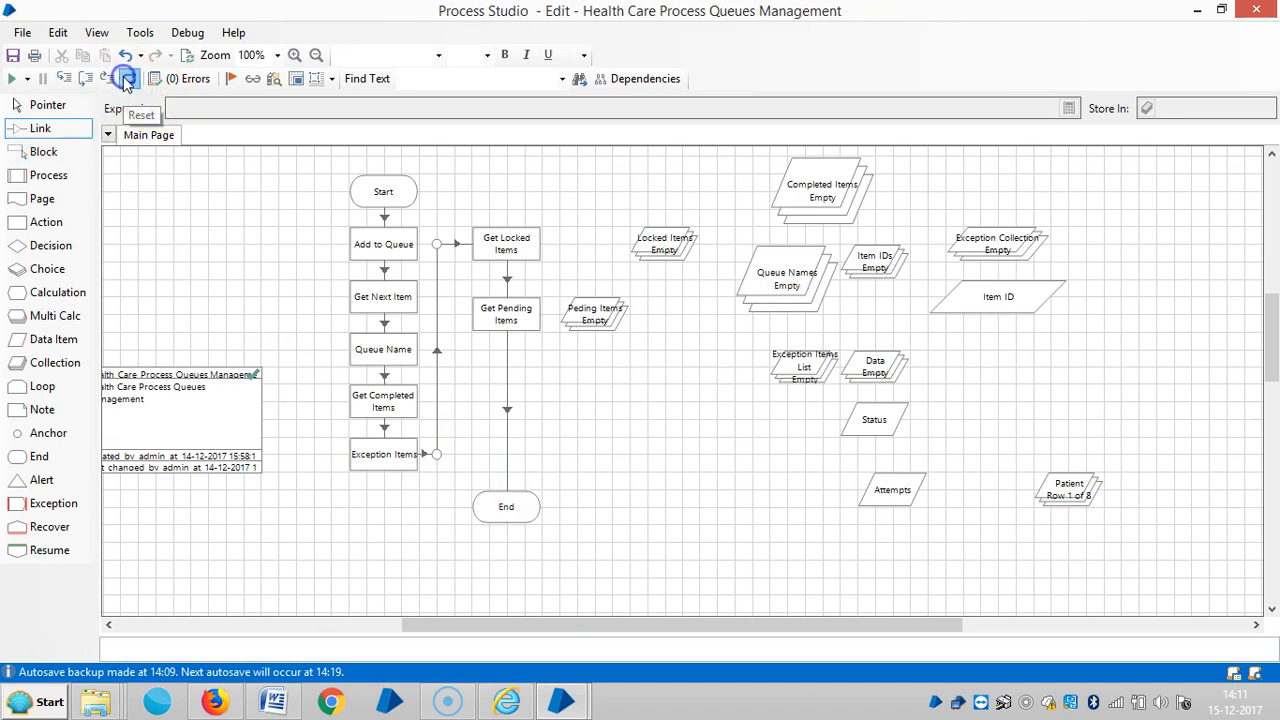
click(14, 78)
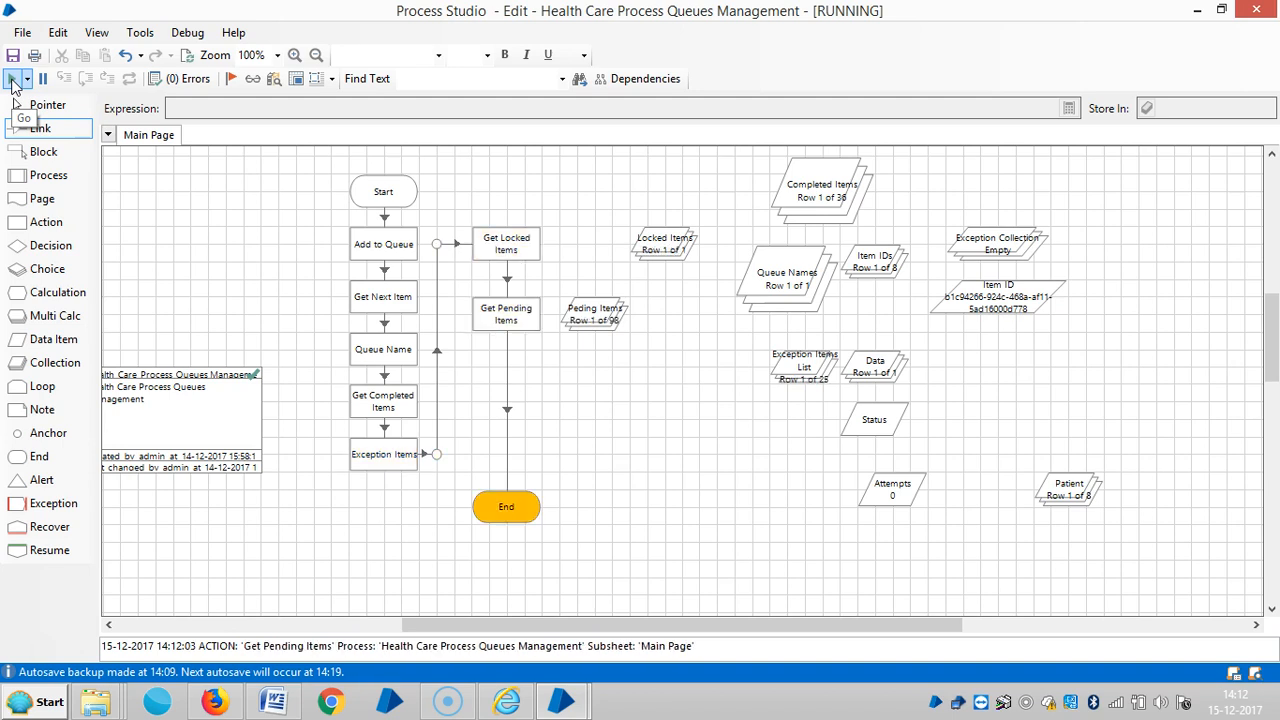
click(12, 78)
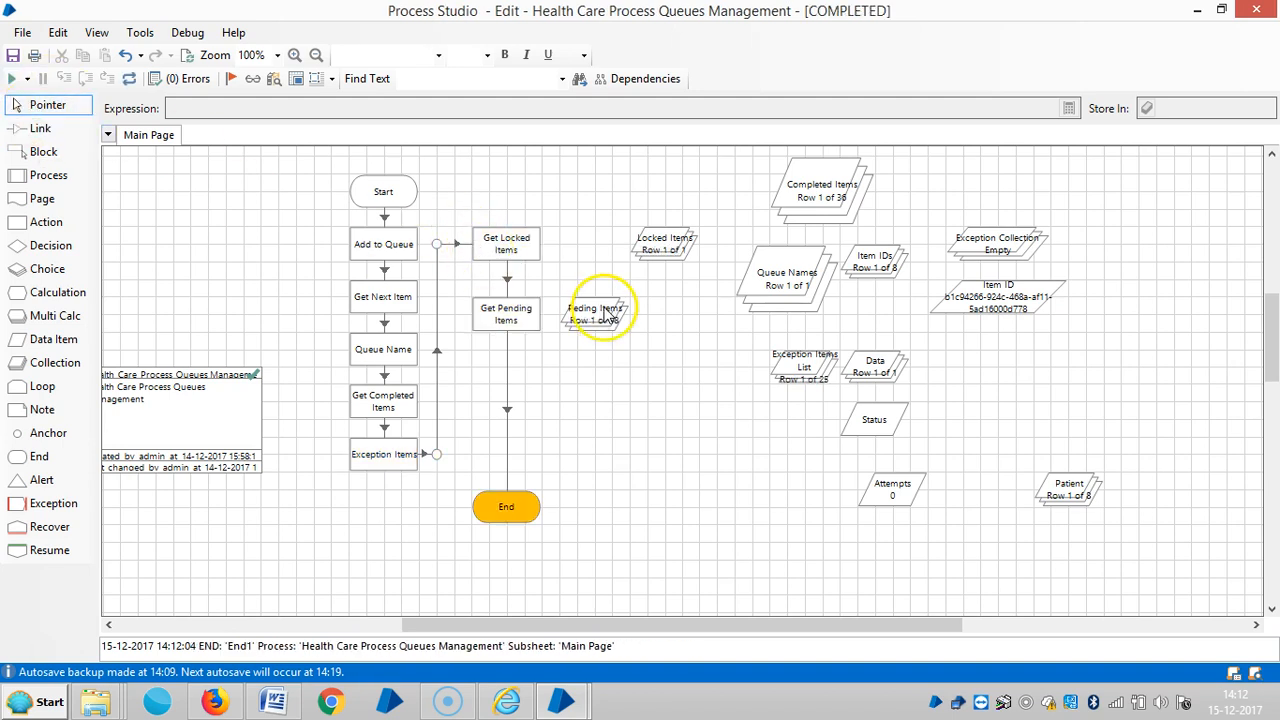
double_click(600, 312)
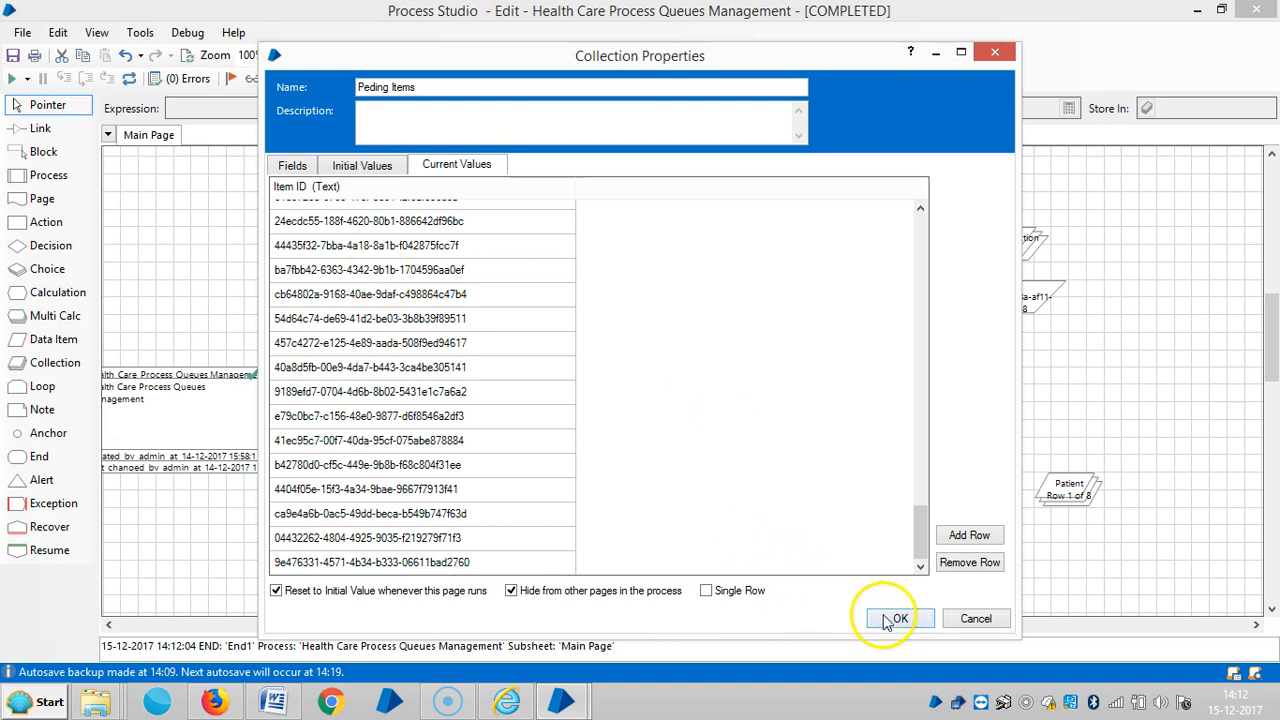
click(892, 618)
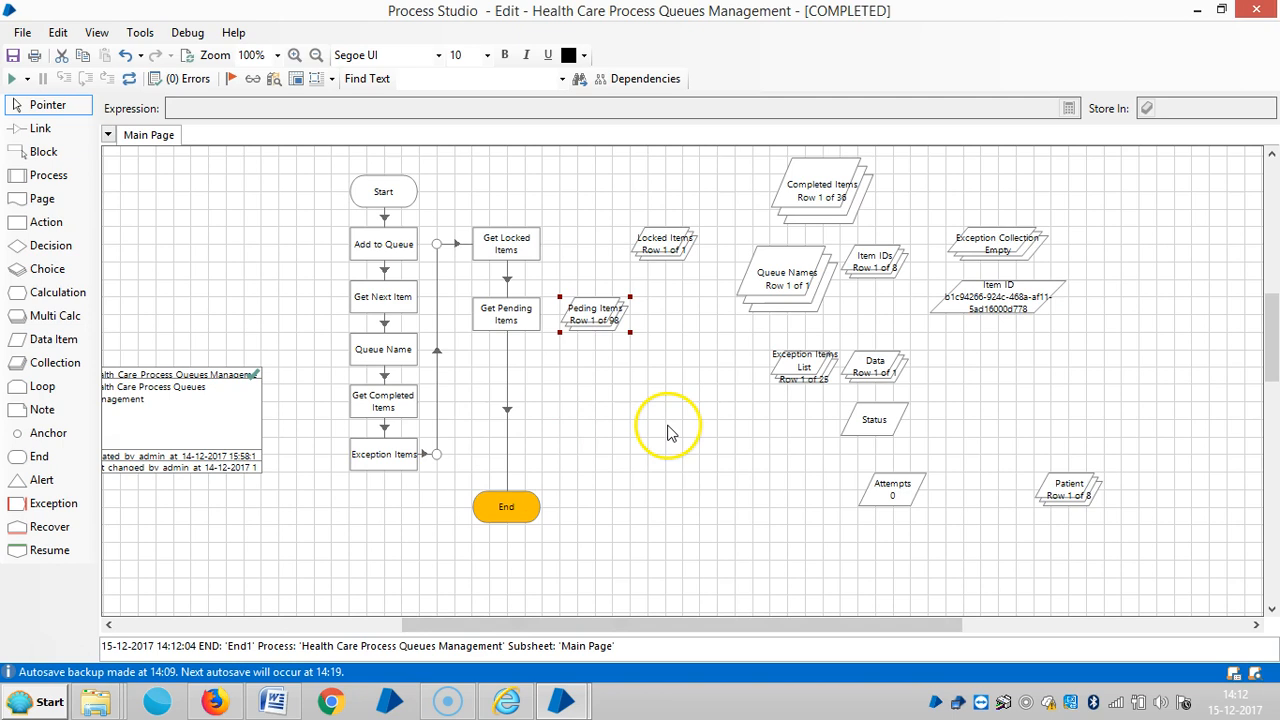